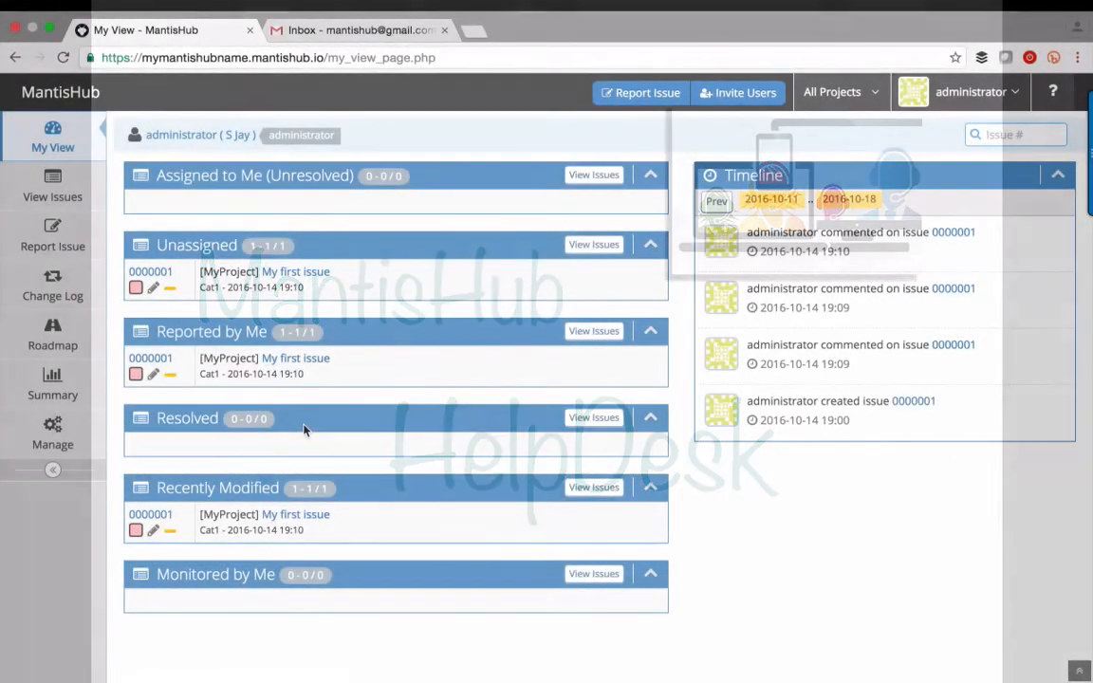
{"action": "mouse_move", "coordinate": [52, 432]}
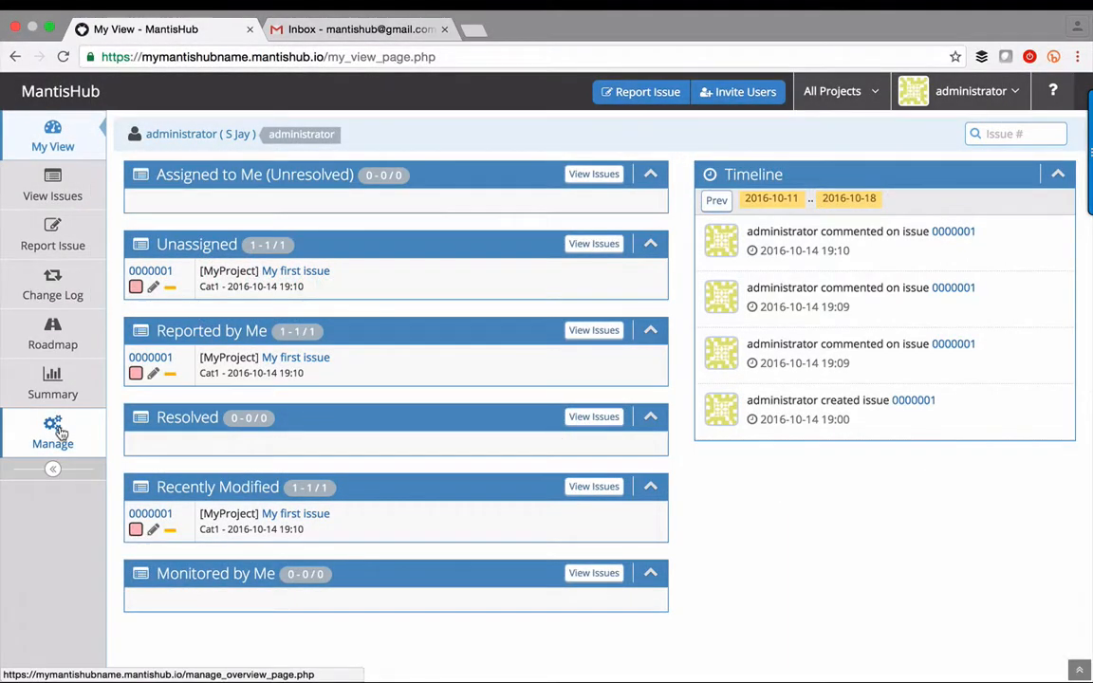
Go to Manage and view the Manage Plugins page listing Helpdesk and other plugins.
{"action": "left_click", "coordinate": [53, 432]}
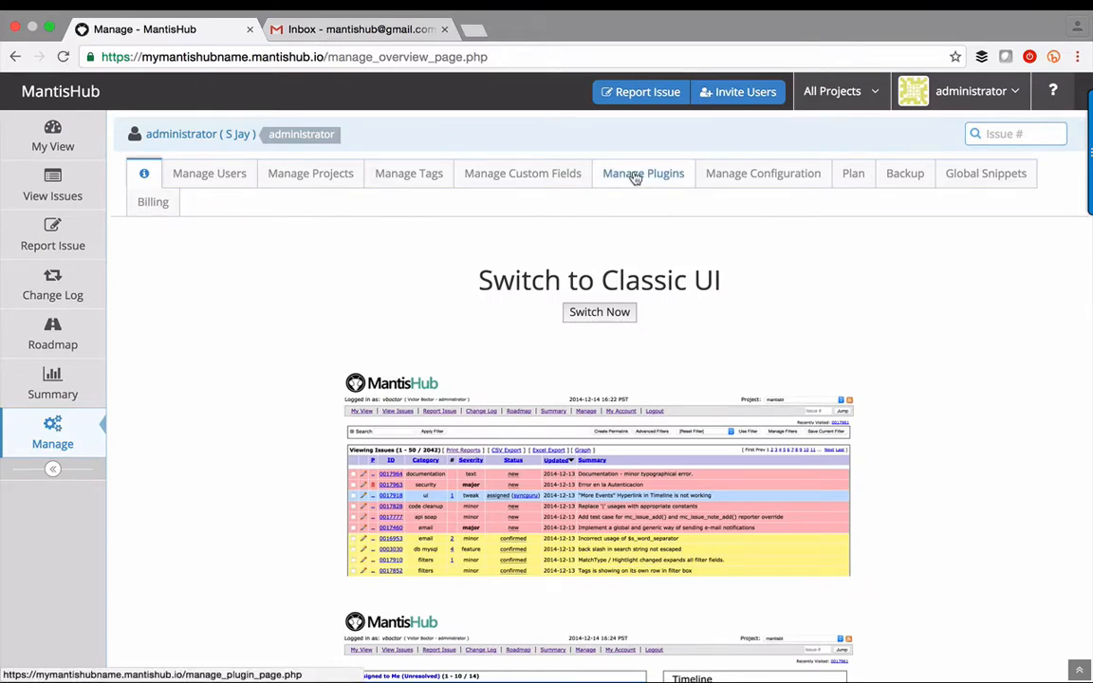
{"action": "left_click", "coordinate": [643, 172]}
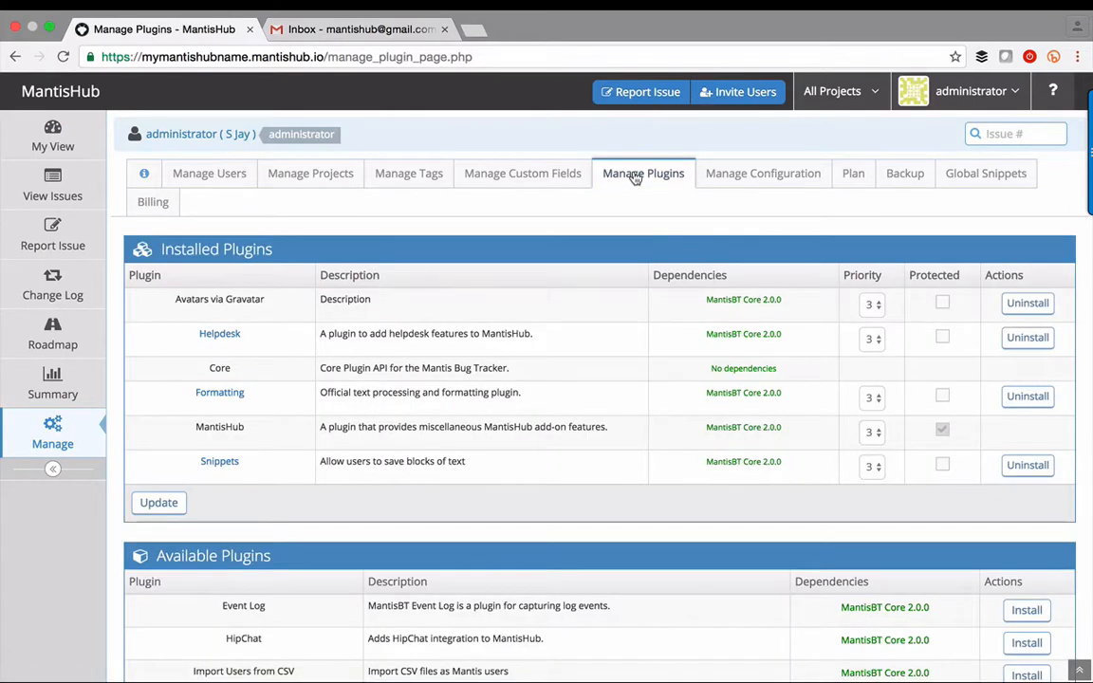
{"action": "mouse_move", "coordinate": [219, 333]}
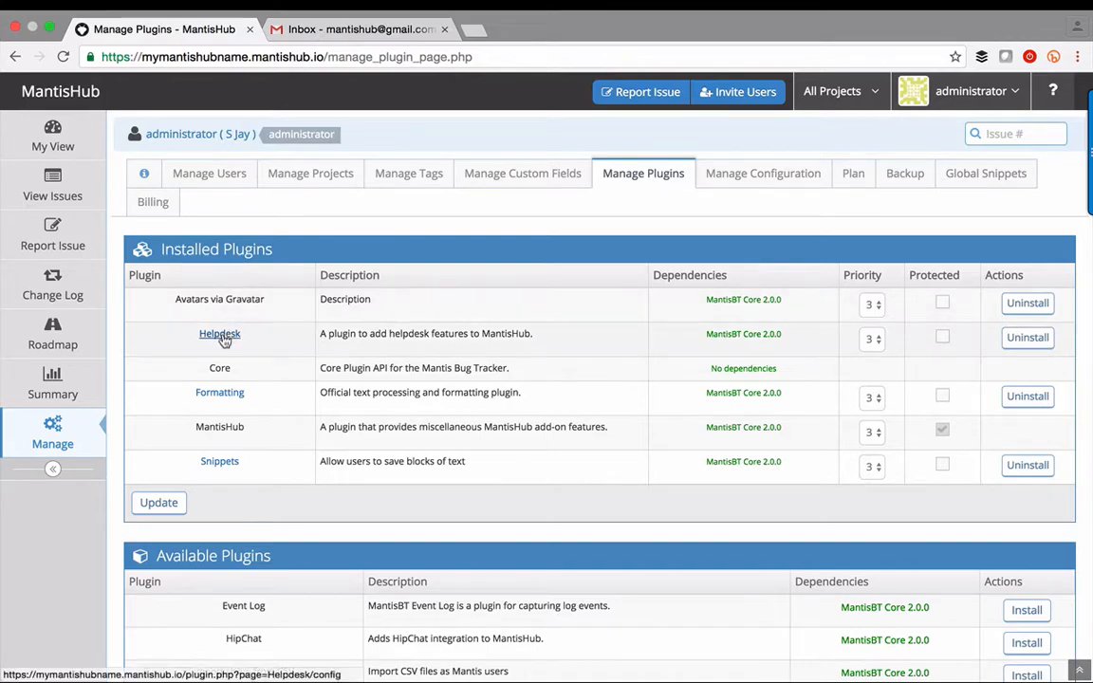
In the Helpdesk plugin settings, choose HelpDesk as the Default Project for incoming emails.
{"action": "left_click", "coordinate": [219, 333]}
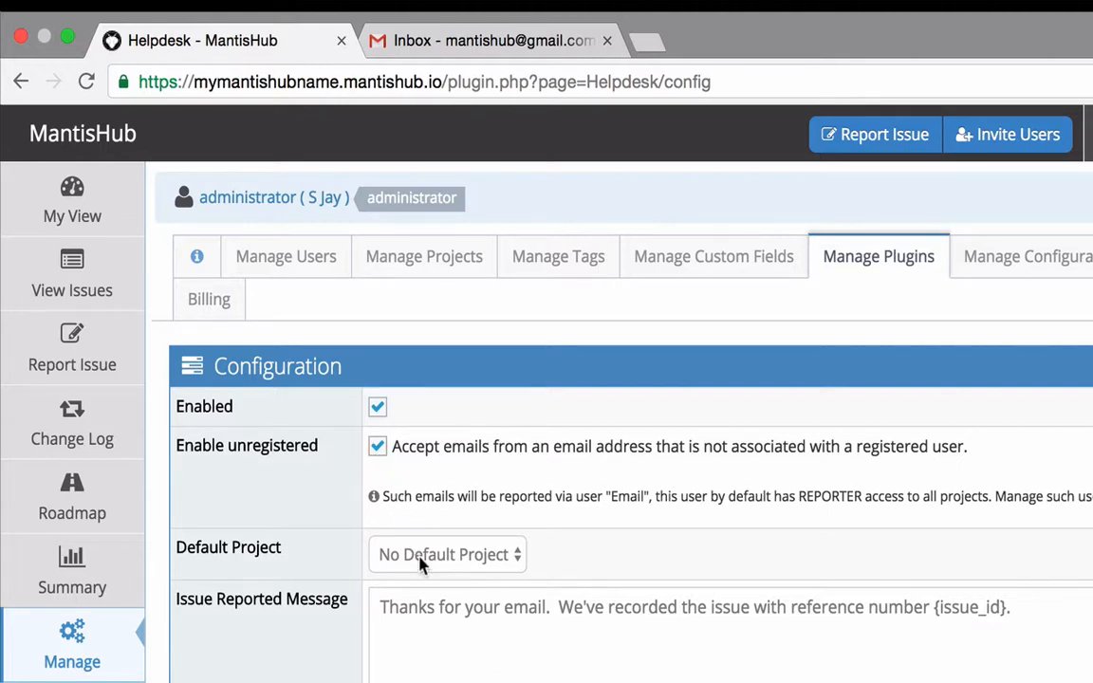
{"action": "left_click", "coordinate": [446, 554]}
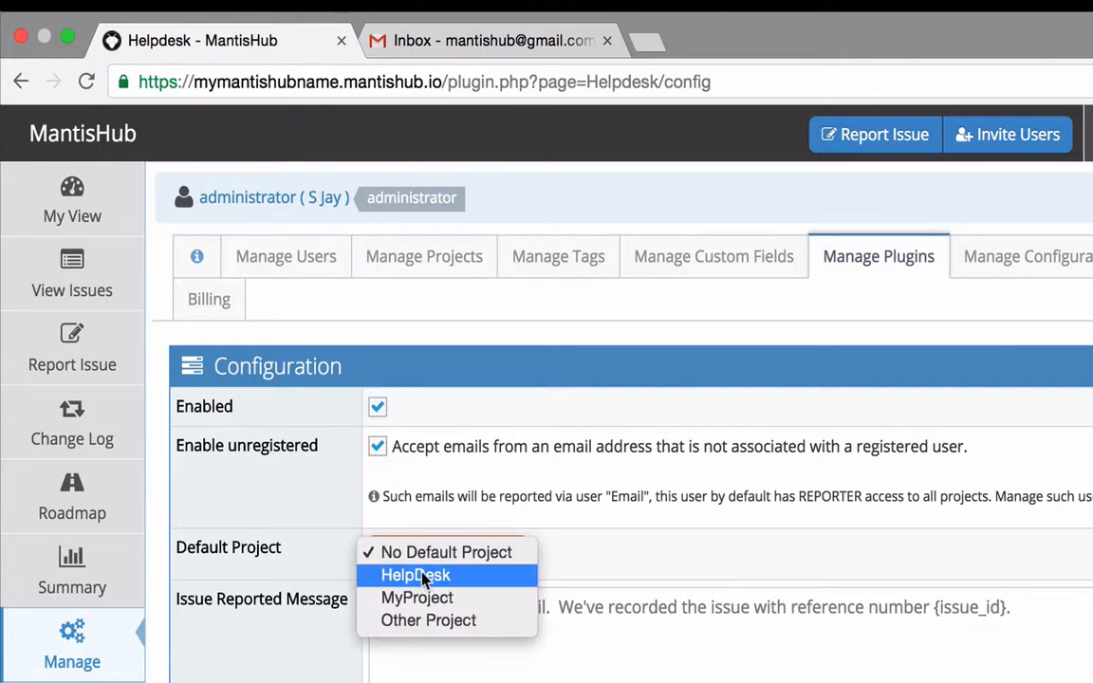
{"action": "left_click", "coordinate": [415, 575]}
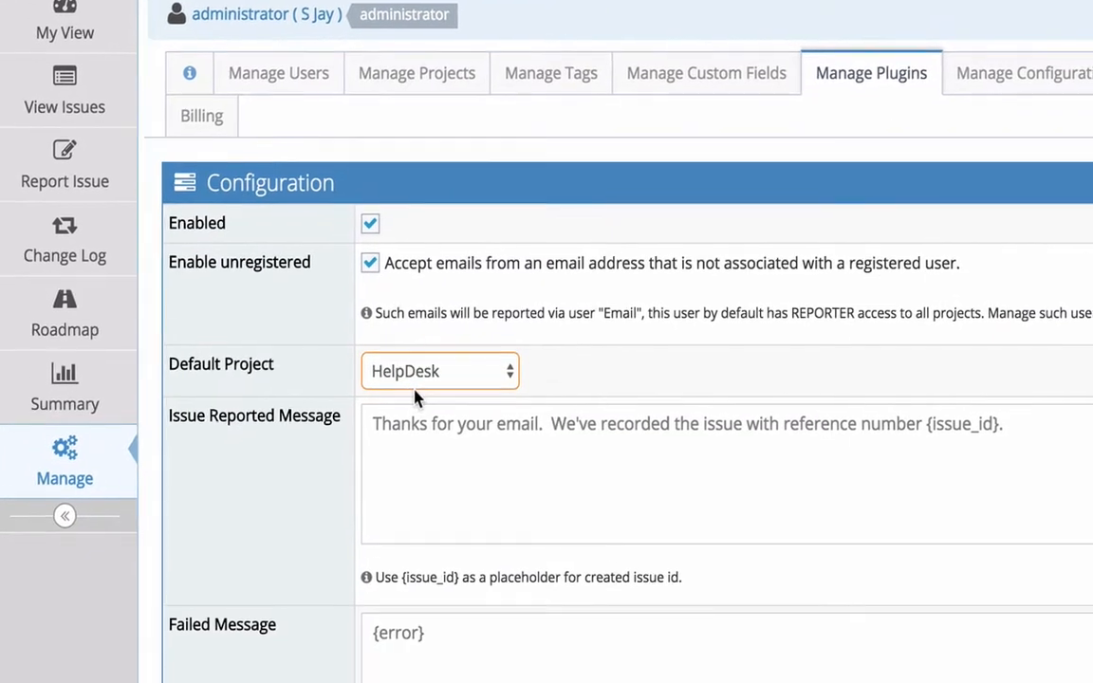
{"action": "scroll", "scroll_direction": "down", "scroll_amount": 3}
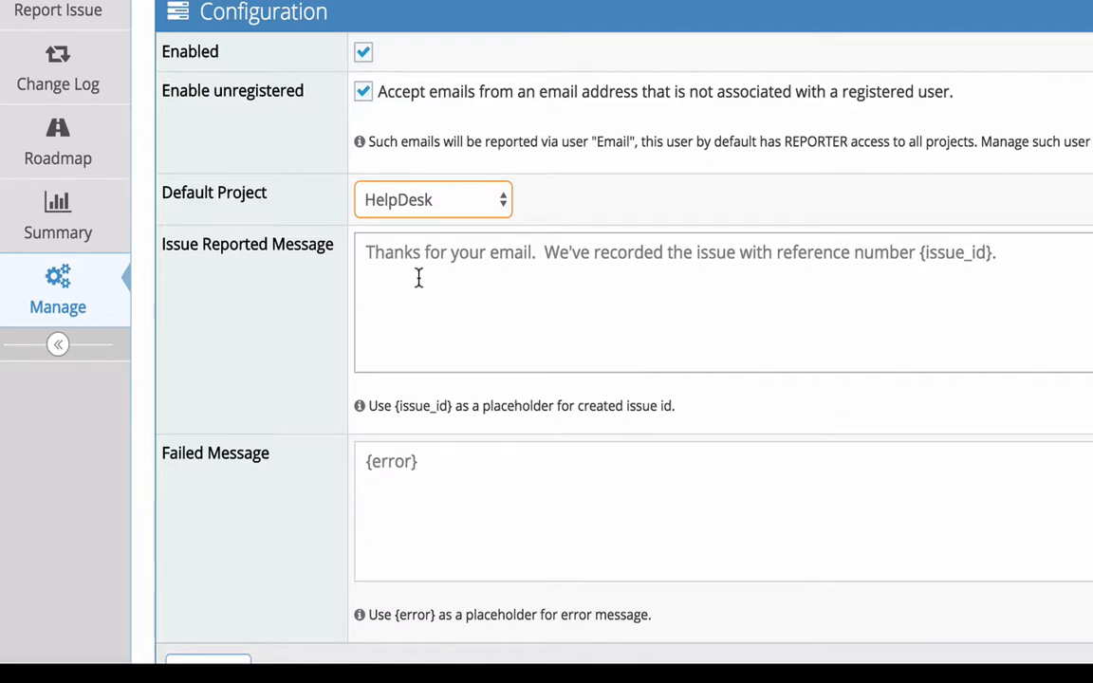
{"action": "mouse_move", "coordinate": [911, 251]}
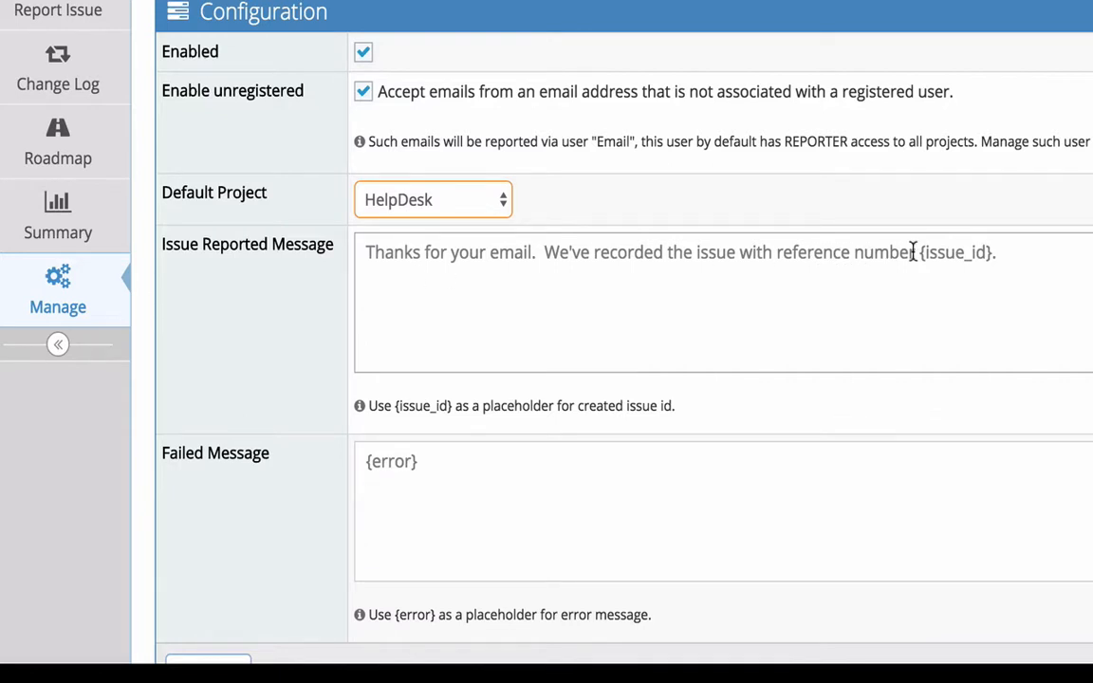
{"action": "double_click", "coordinate": [956, 251]}
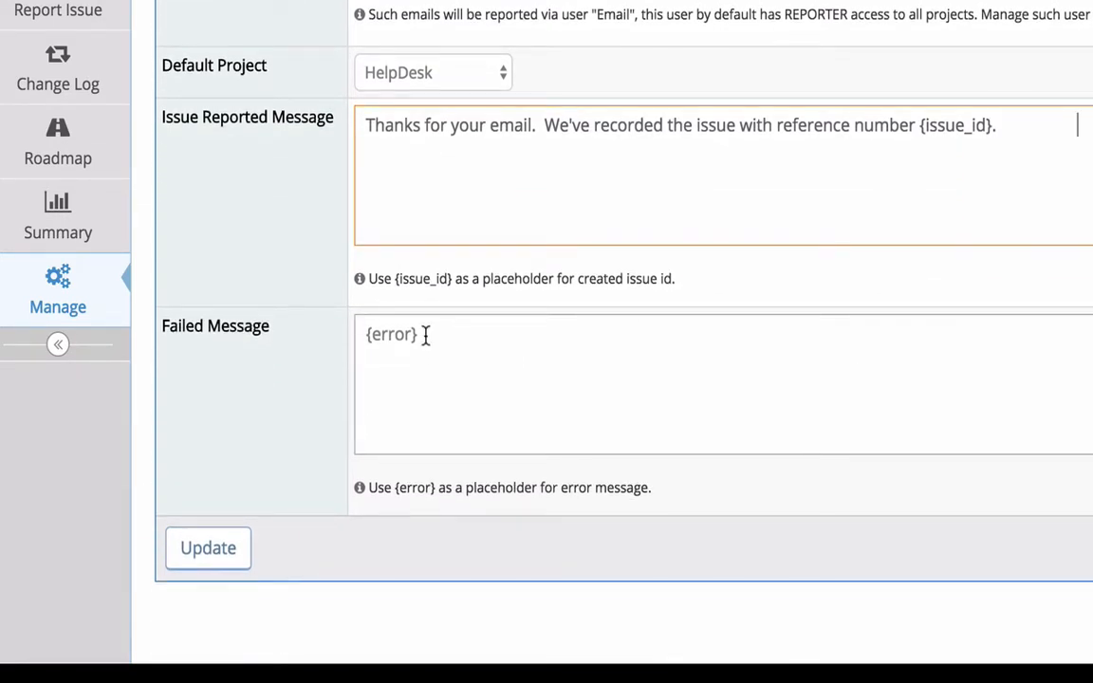
{"action": "double_click", "coordinate": [390, 334]}
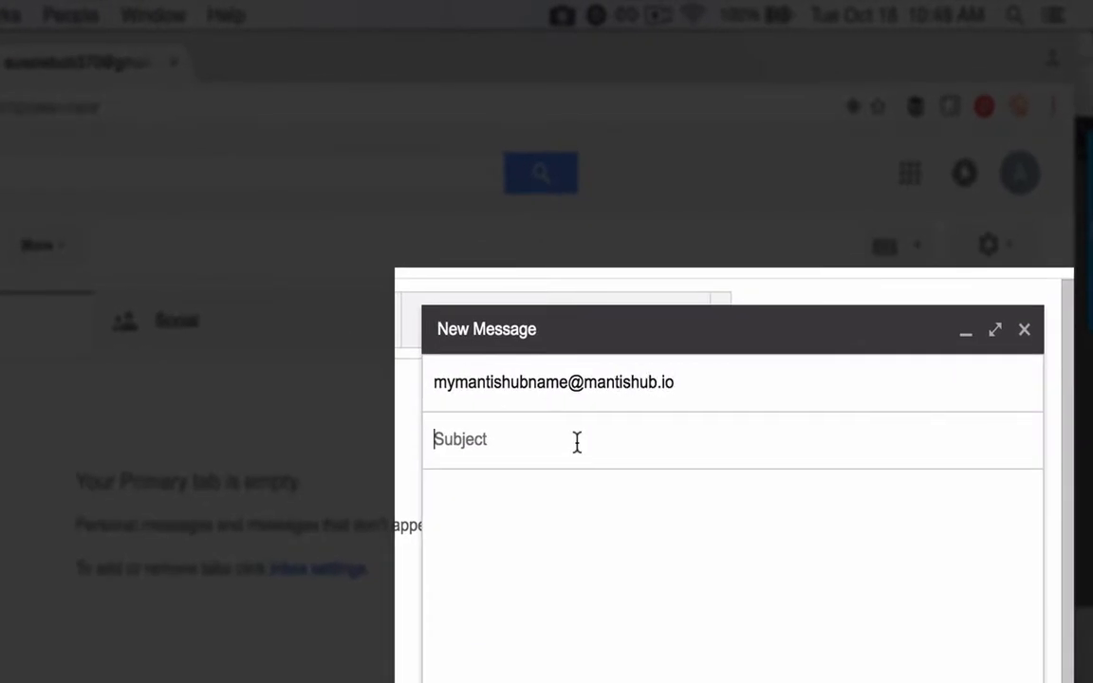
Write the test email 'Emailed issue for default project' with body 'Test issue 1 destined for default project'.
{"action": "type", "text": "Emailed issue for default pr"}
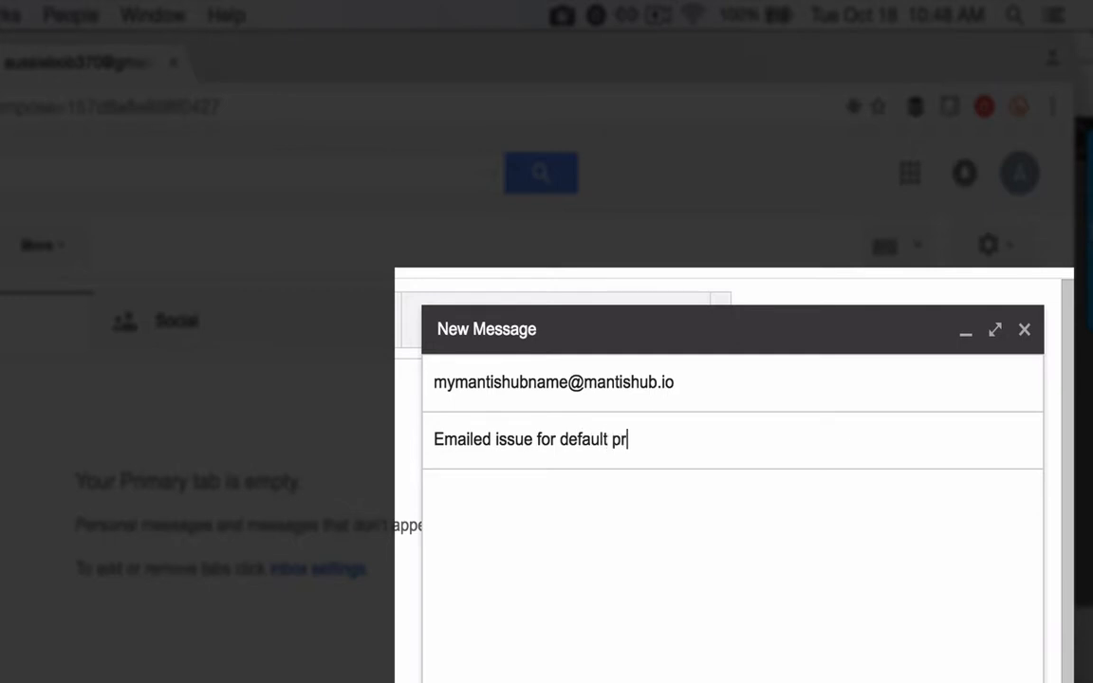
{"action": "type", "text": "Test issue"}
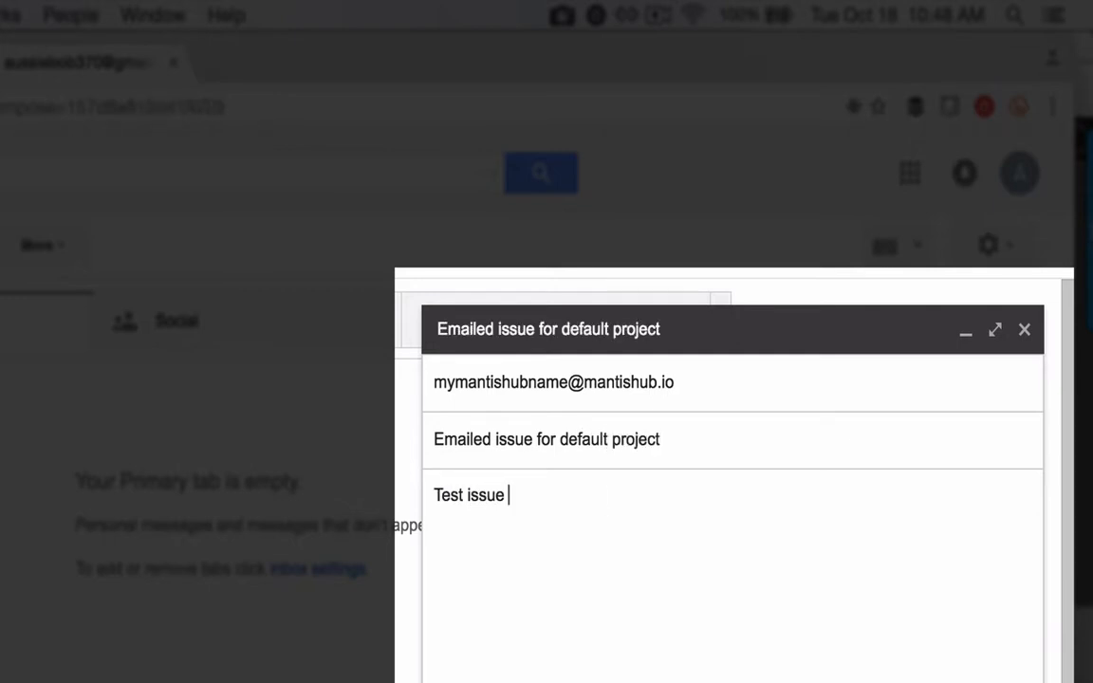
{"action": "type", "text": "1 destined for de"}
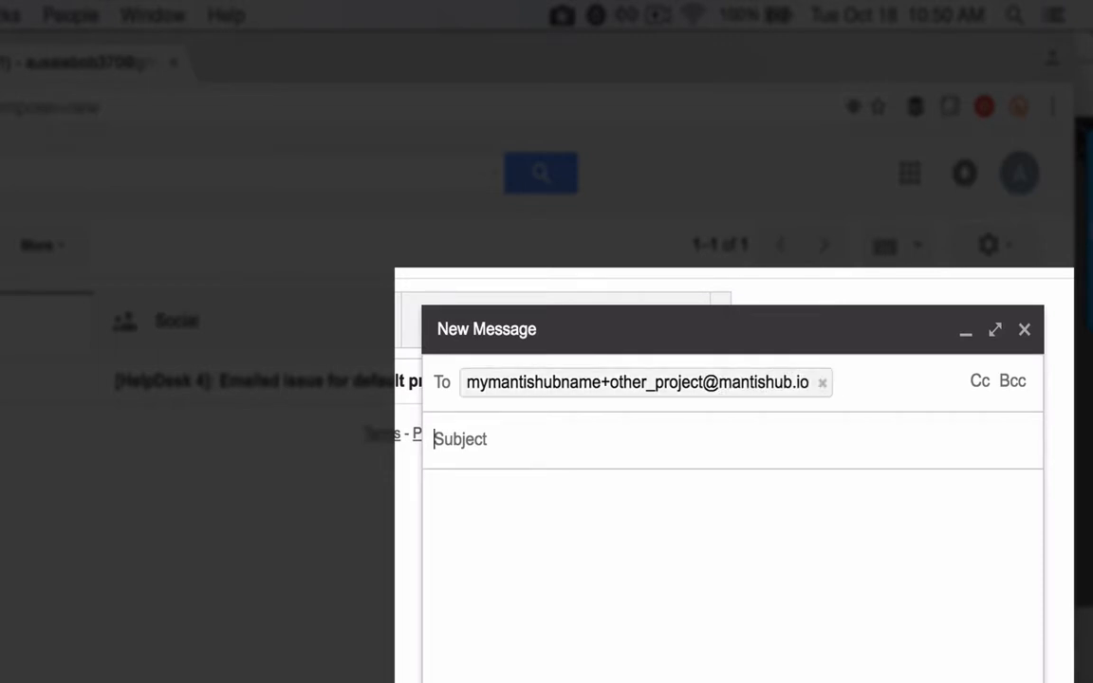
Write the second email 'Emailing issue to another project' explaining it should bypass the default project.
{"action": "type", "text": "Emailing issue to another project"}
{"action": "left_click", "coordinate": [733, 576]}
{"action": "type", "text": "Don't want this one in the"}
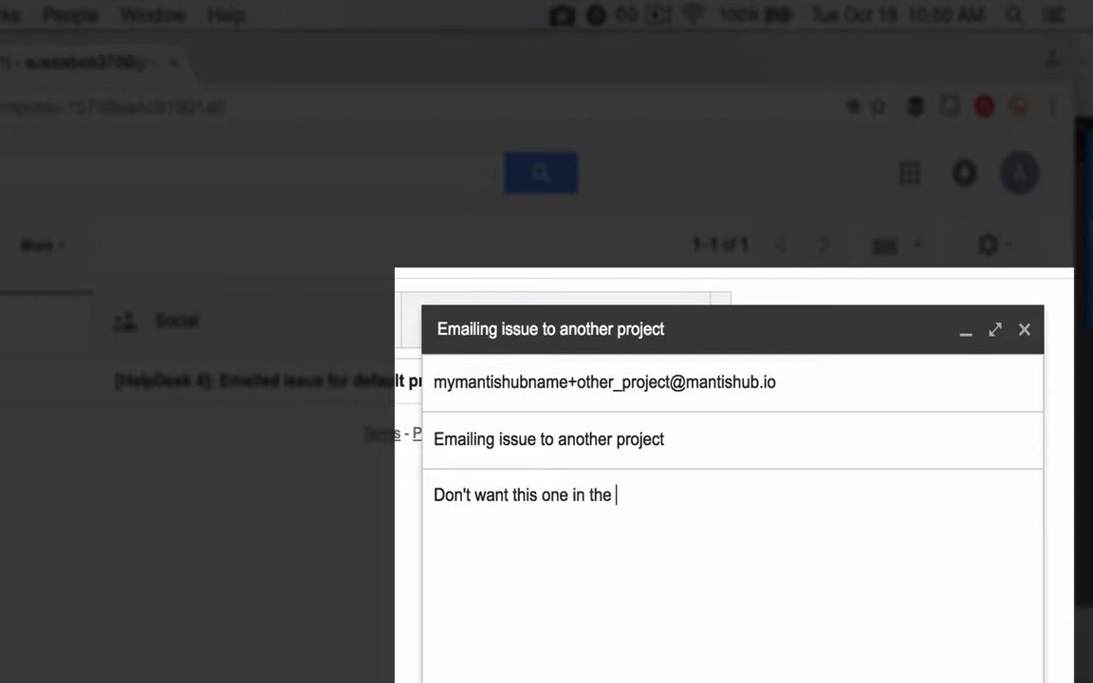
{"action": "type", "text": "default project. I'm specif"}
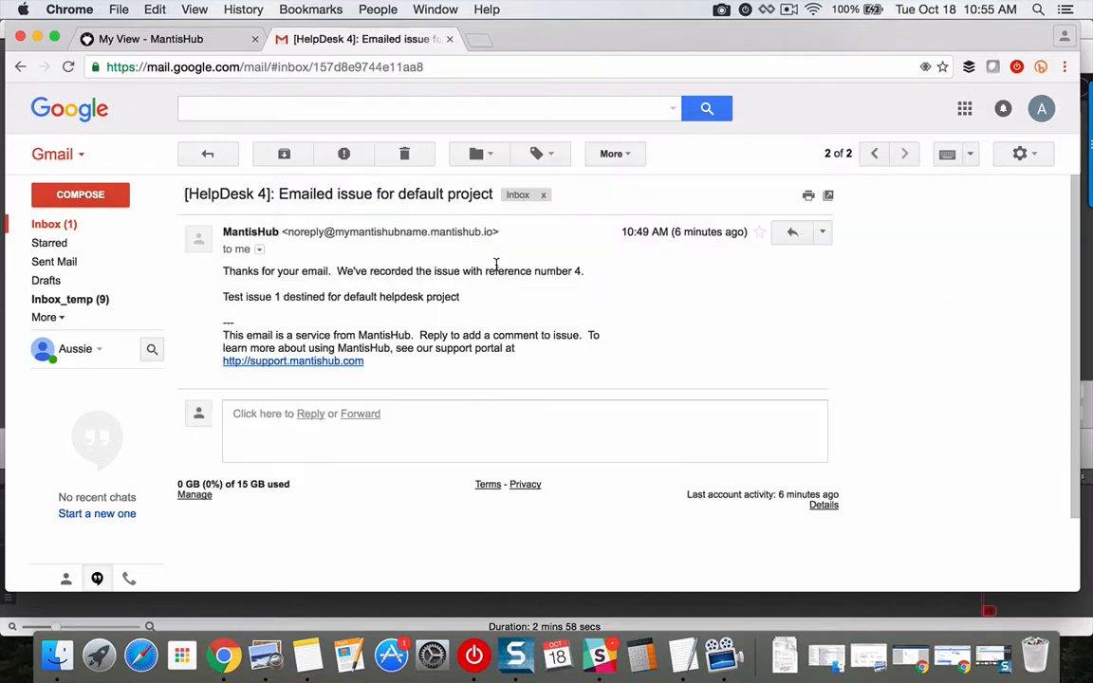
Send the HelpDesk 4 follow-up reply with extra info and screenshot, then return to MantisHub.
{"action": "type", "text": "I just wantd"}
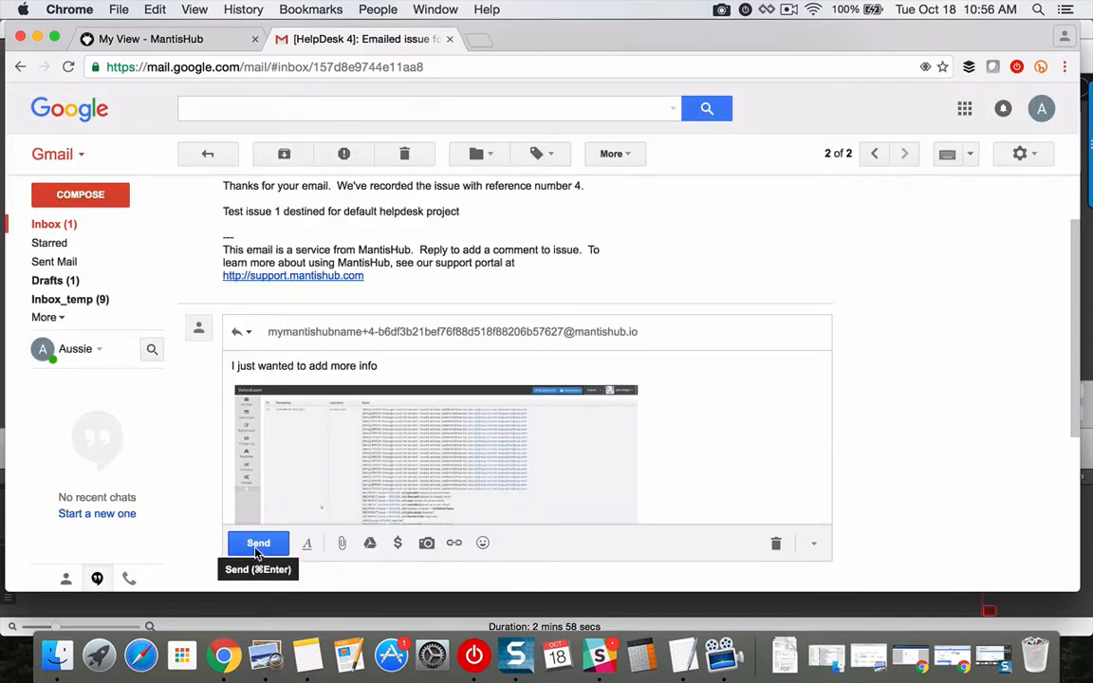
{"action": "left_click", "coordinate": [258, 542]}
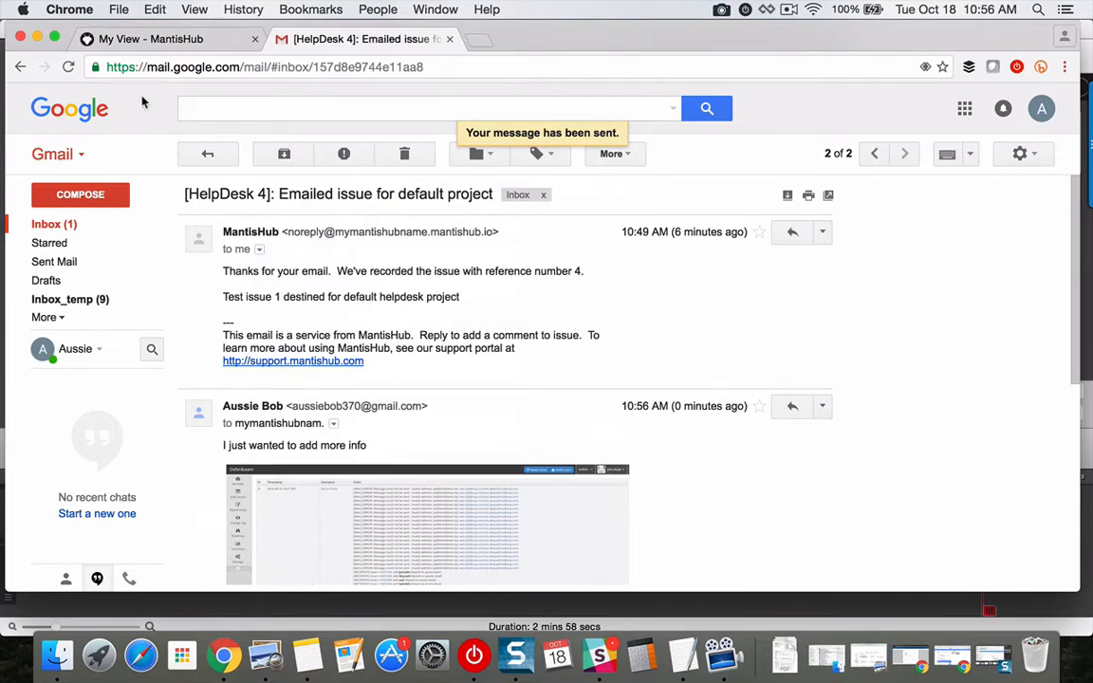
{"action": "left_click", "coordinate": [152, 39]}
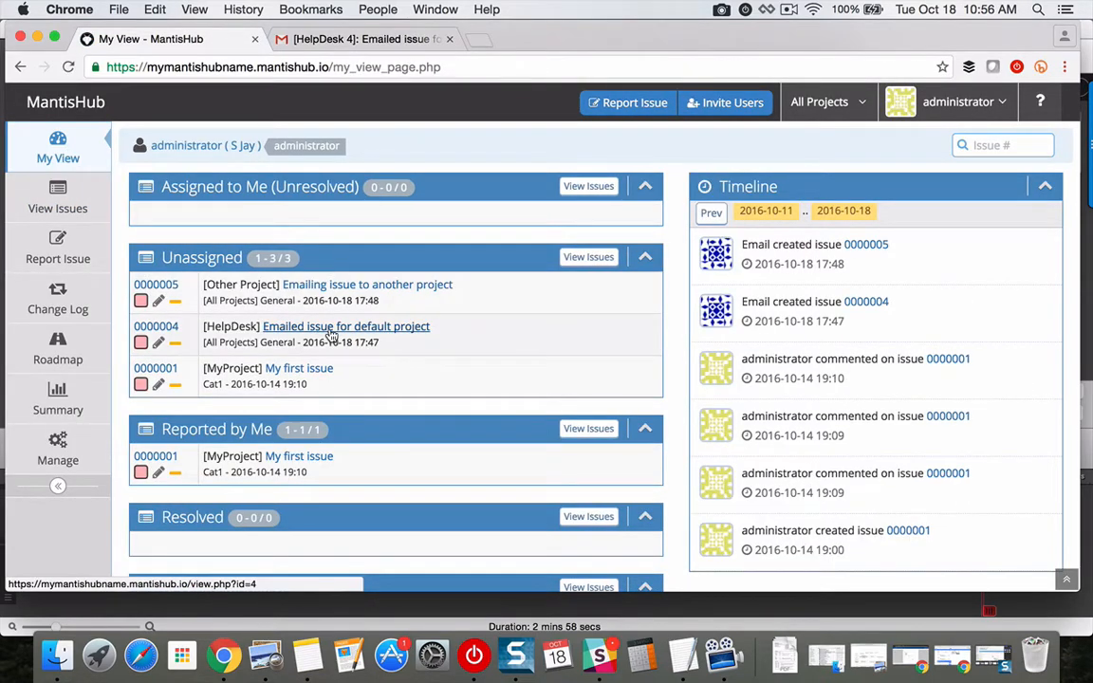
On issue 0000004, insert the 'Escalate to Engineering' snippet as the reply note.
{"action": "left_click", "coordinate": [346, 326]}
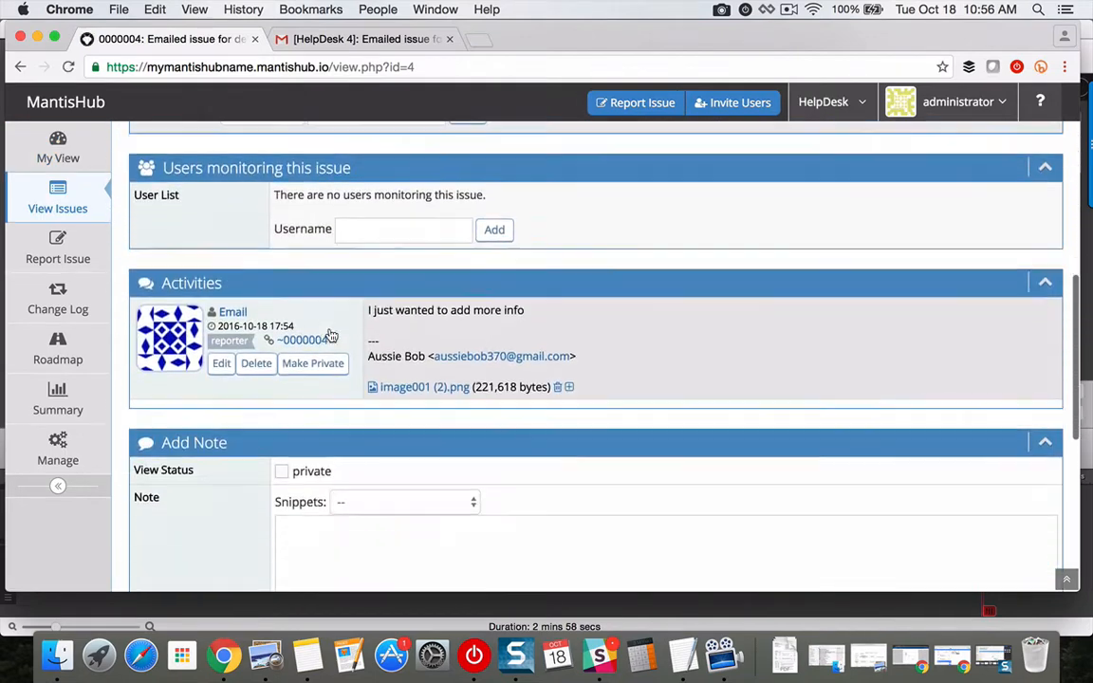
{"action": "left_click", "coordinate": [403, 435]}
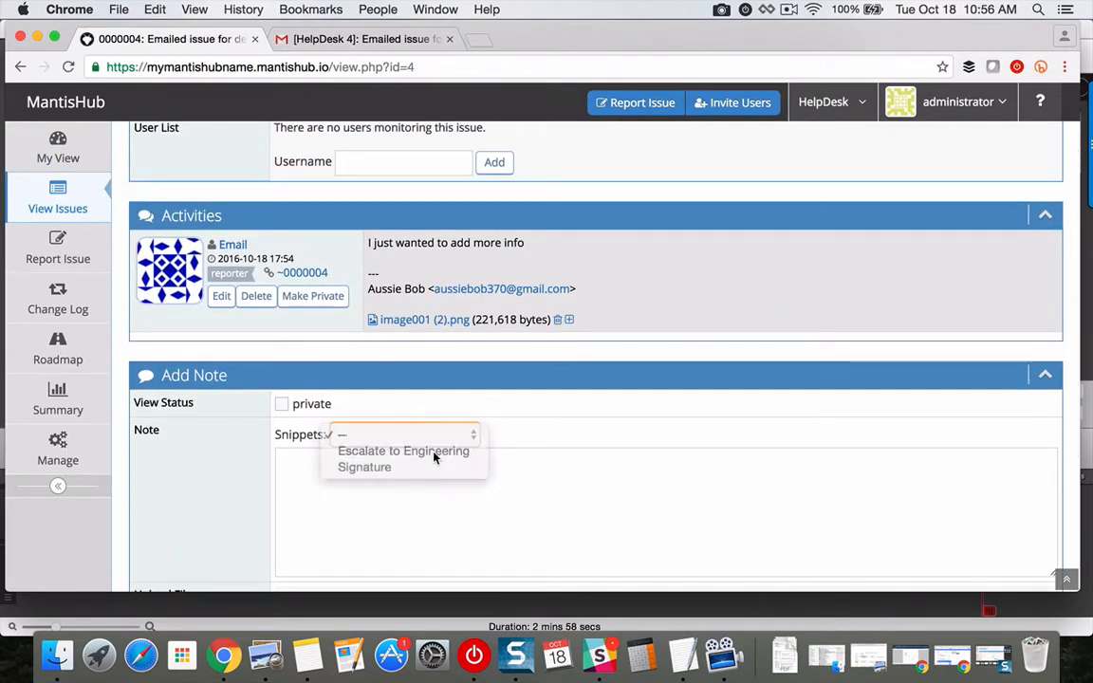
{"action": "left_click", "coordinate": [403, 451]}
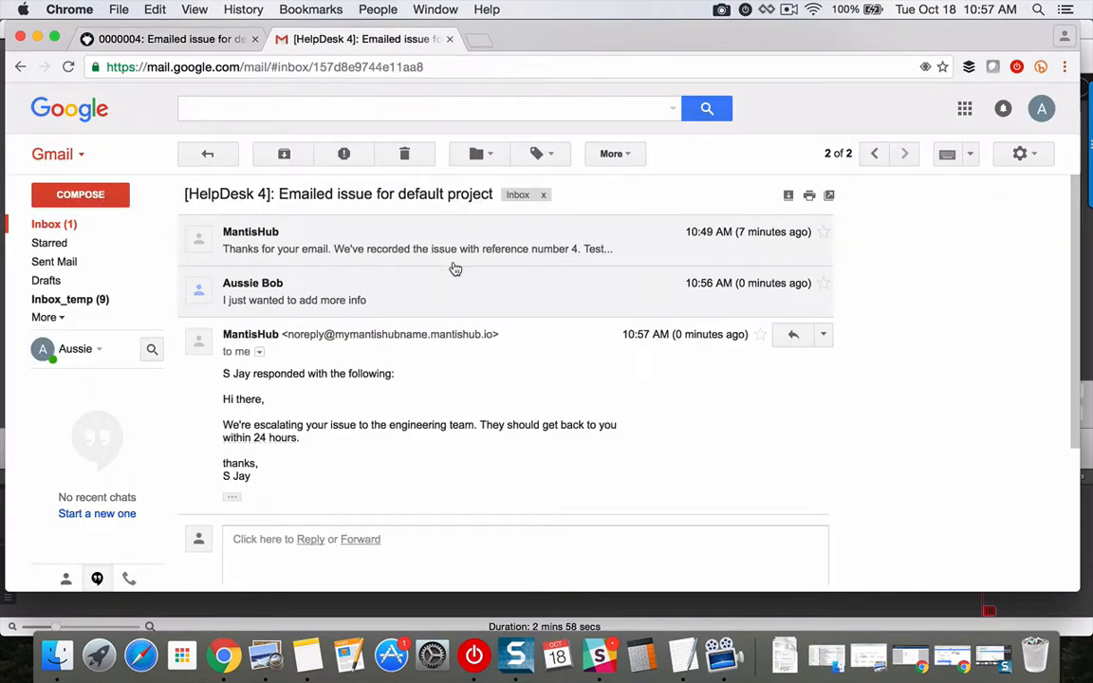
{"action": "scroll", "scroll_direction": "down", "scroll_amount": 3}
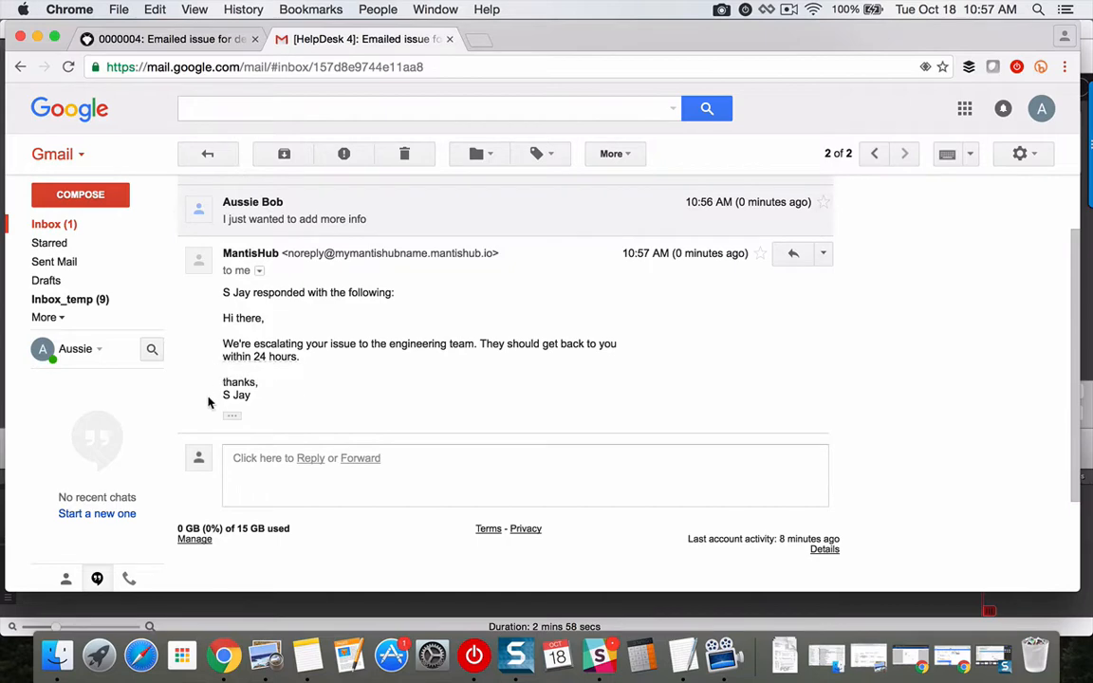
{"action": "mouse_move", "coordinate": [300, 407]}
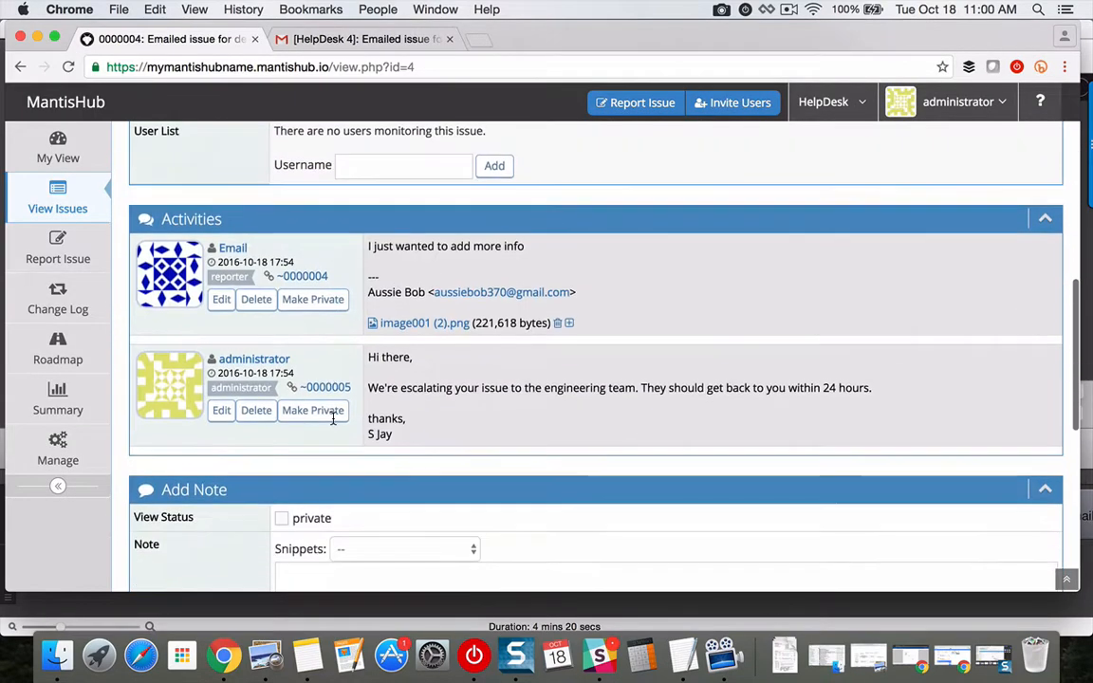
Add a private note on issue 0000004 asking a colleague to look into it for the user.
{"action": "type", "text": "Hi"}
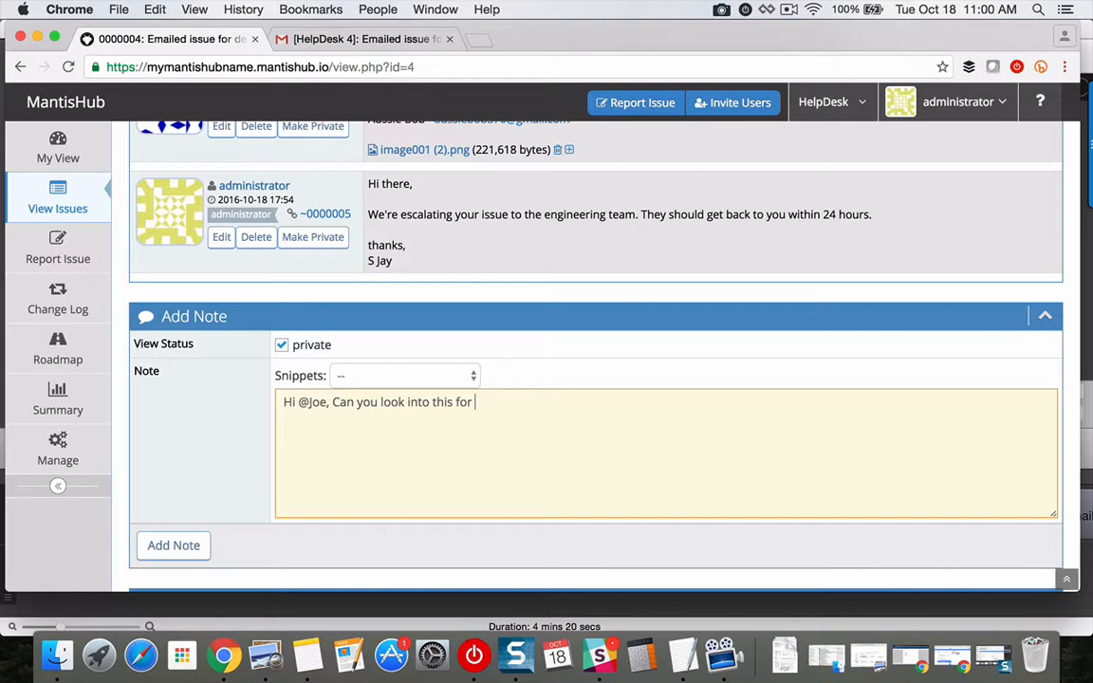
{"action": "type", "text": "the user. thanks."}
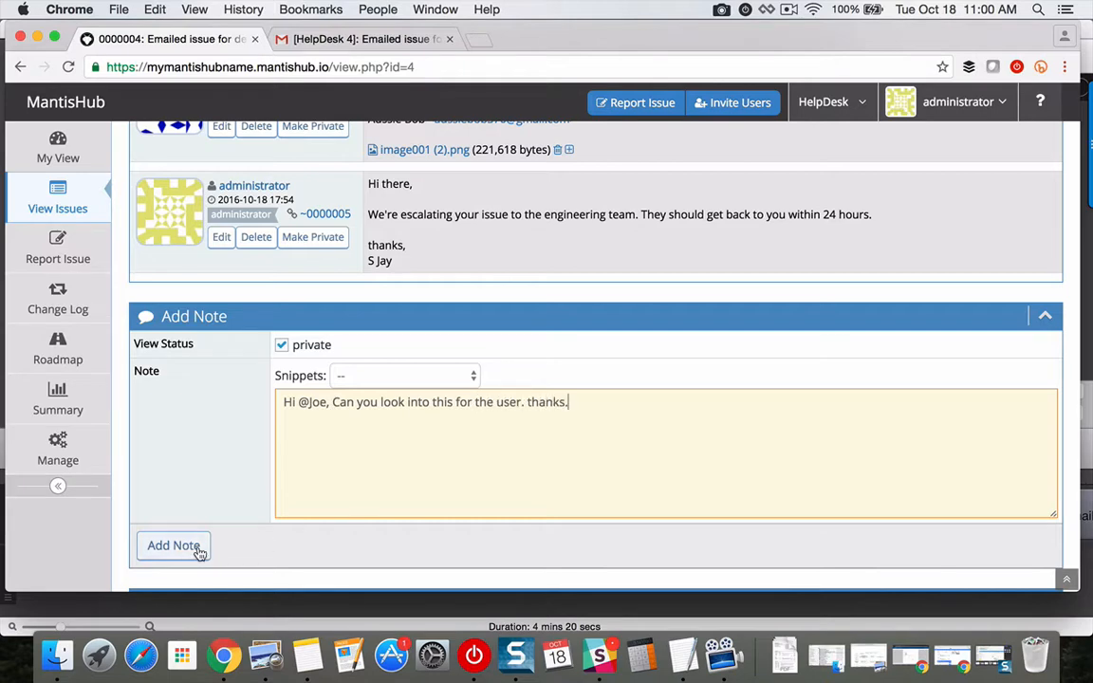
{"action": "left_click", "coordinate": [173, 545]}
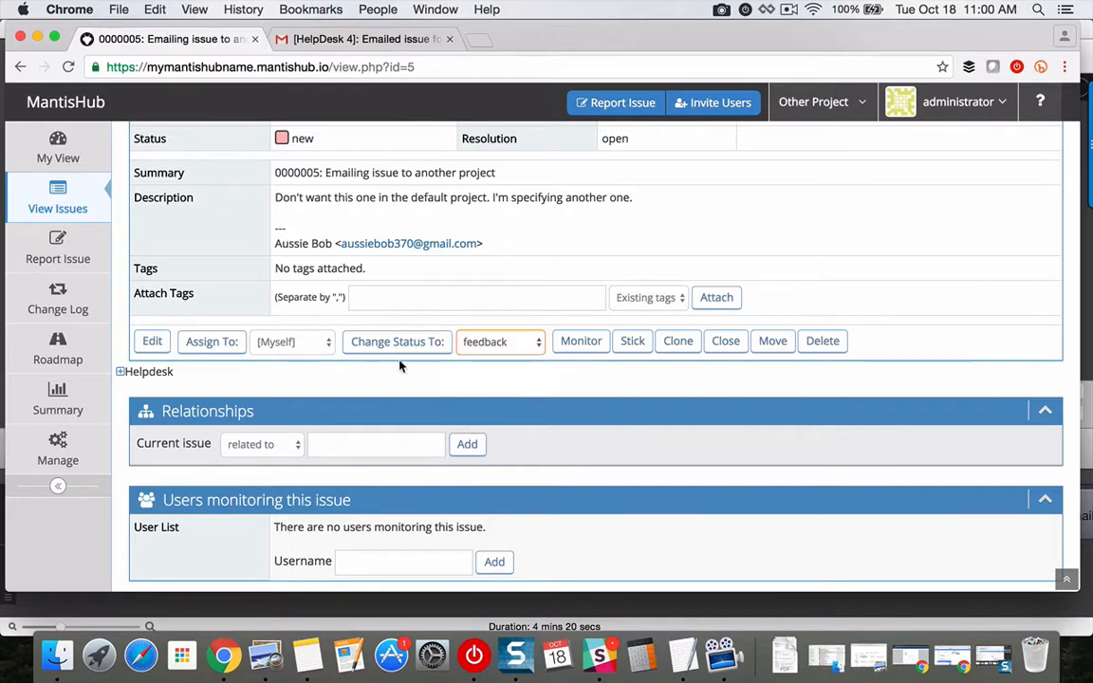
Close issue 0000005 as fixed with the note 'Thanks for your email. We've...'.
{"action": "left_click", "coordinate": [725, 340]}
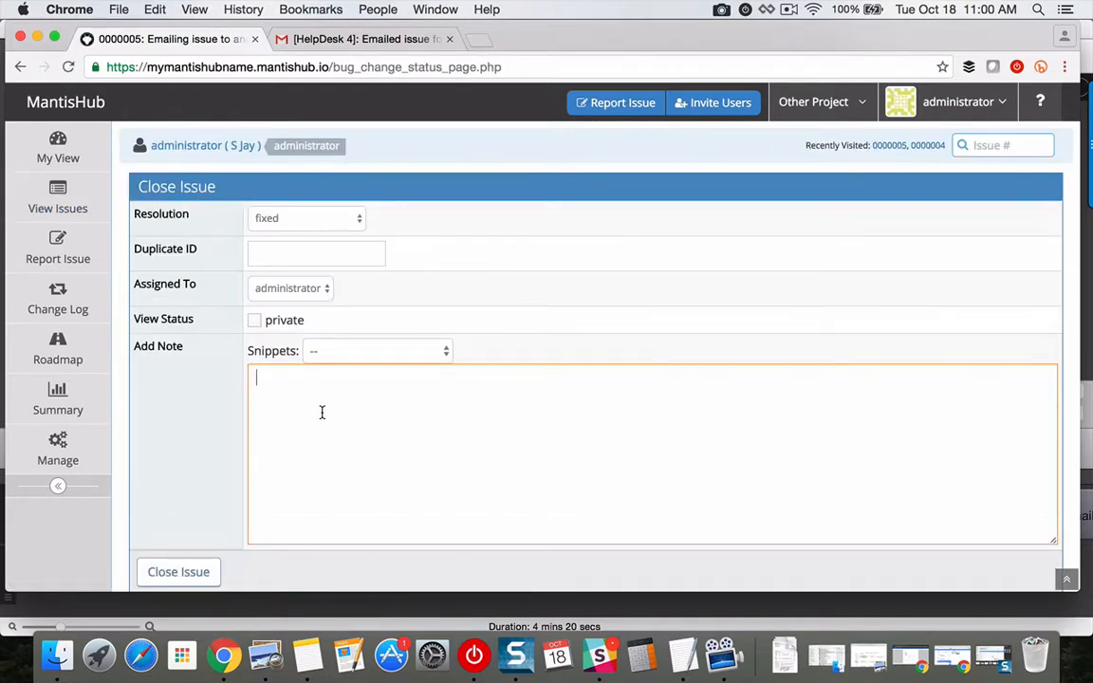
{"action": "type", "text": "Thanks for your email. We've fixed the issue. Em"}
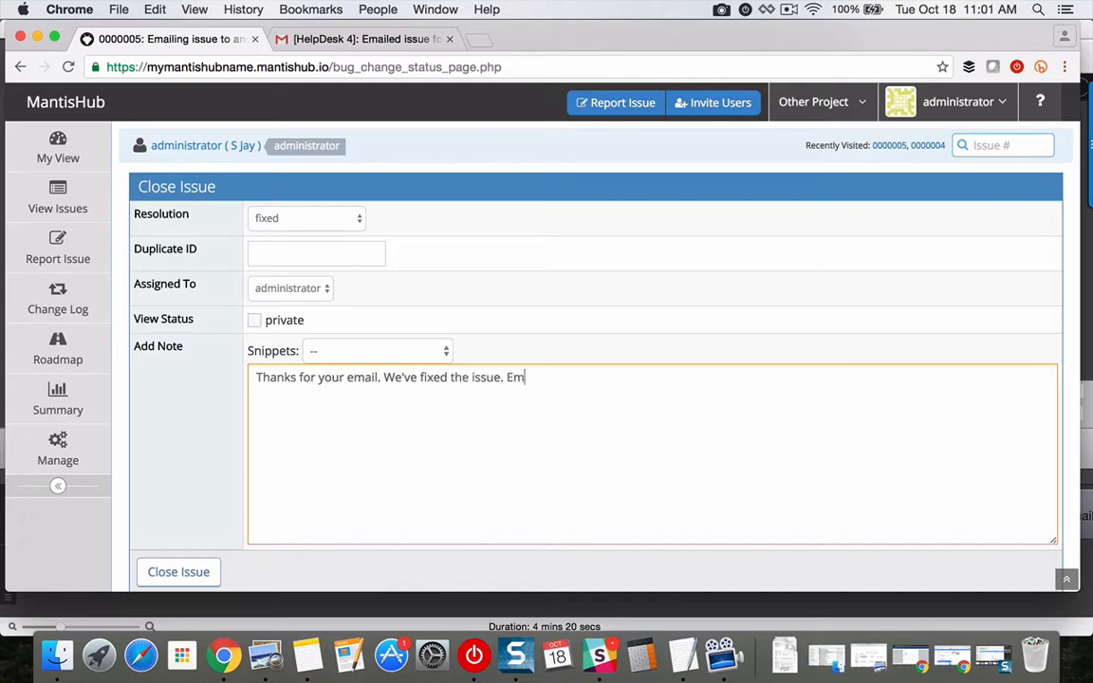
{"action": "left_click", "coordinate": [178, 571]}
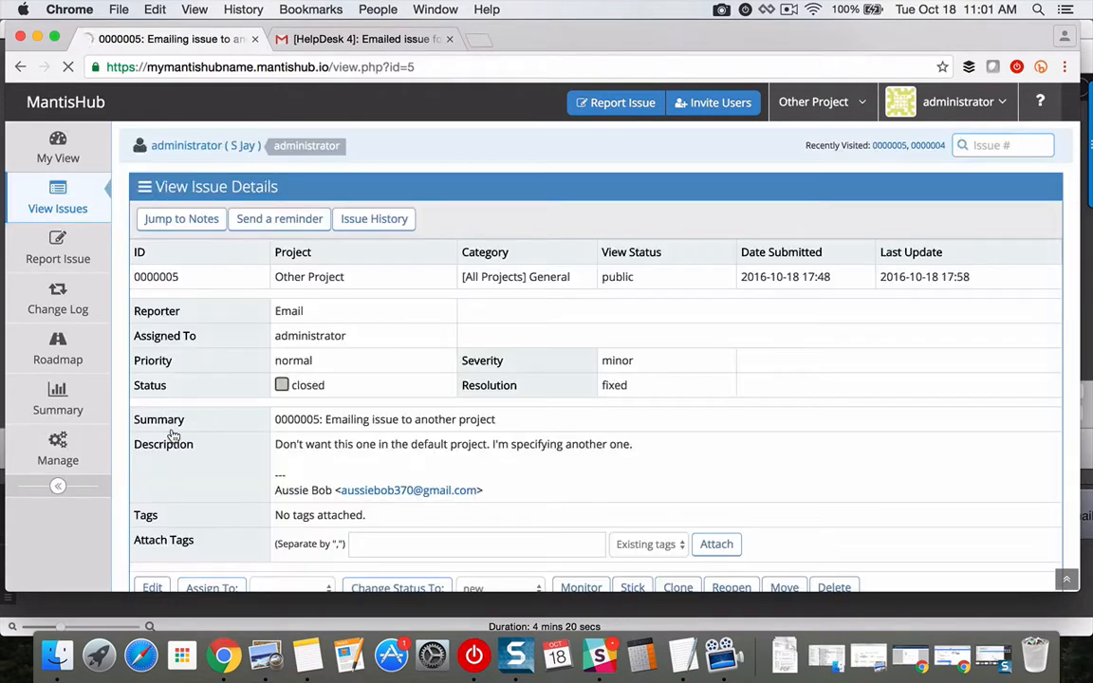
Check Gmail for the resolution notification sent to the reporter.
{"action": "left_click", "coordinate": [361, 39]}
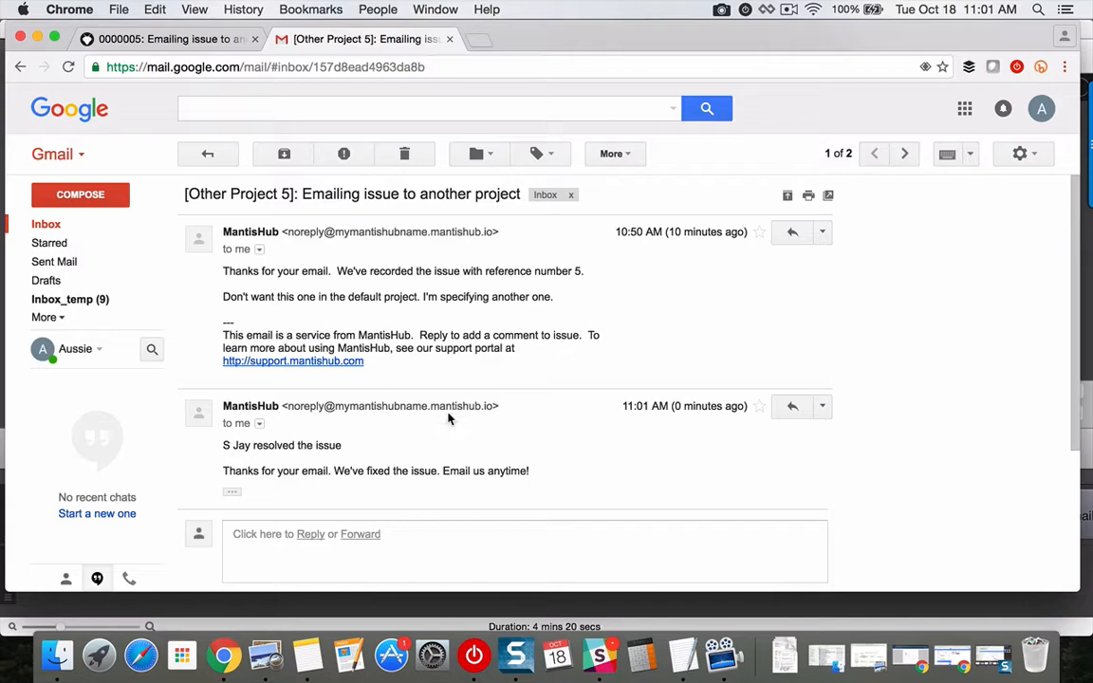
{"action": "scroll", "scroll_direction": "down", "scroll_amount": 3}
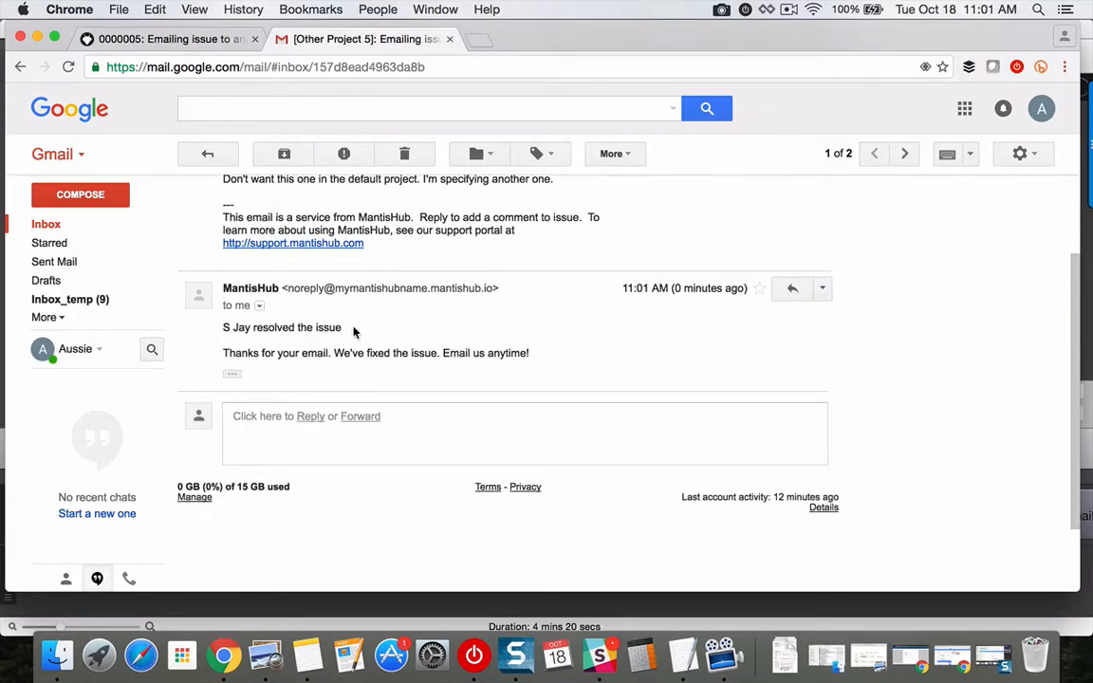